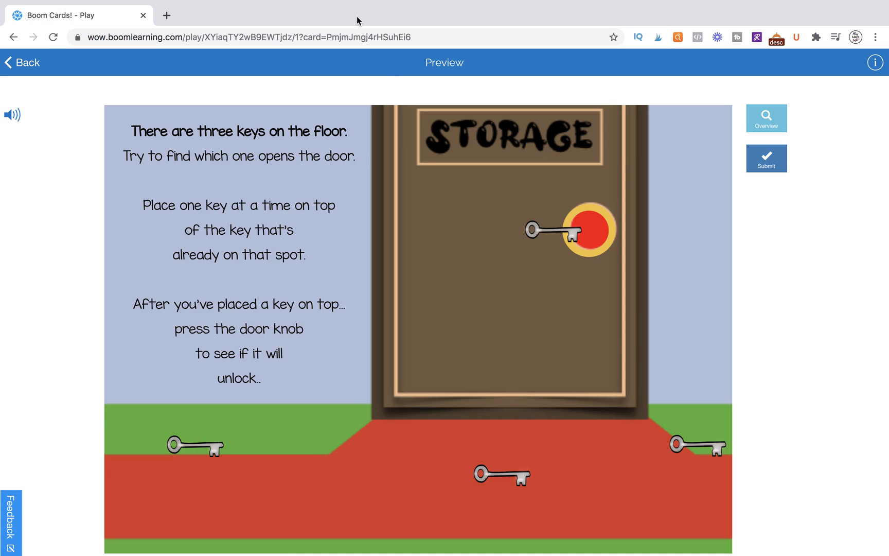
{"action": "mouse_move", "coordinate": [590, 222]}
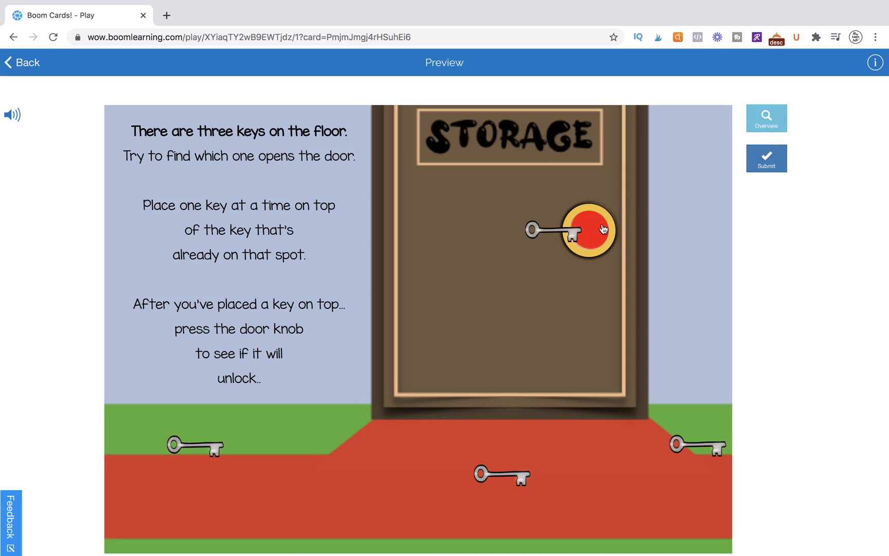
{"action": "mouse_move", "coordinate": [393, 227]}
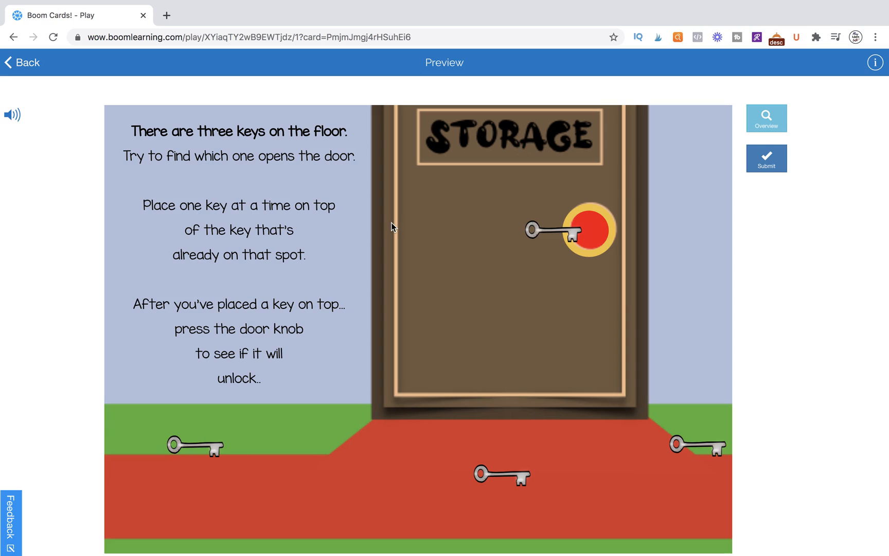
{"action": "mouse_move", "coordinate": [261, 161]}
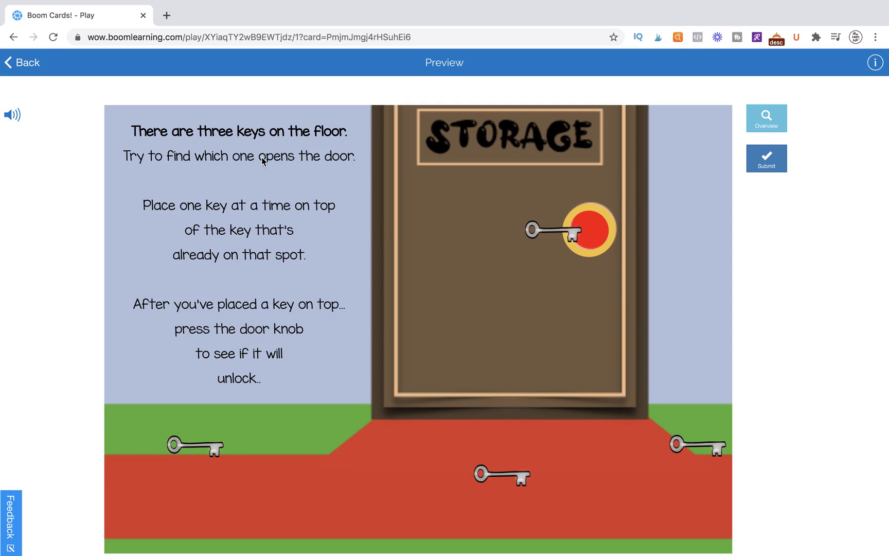
{"action": "mouse_move", "coordinate": [293, 482]}
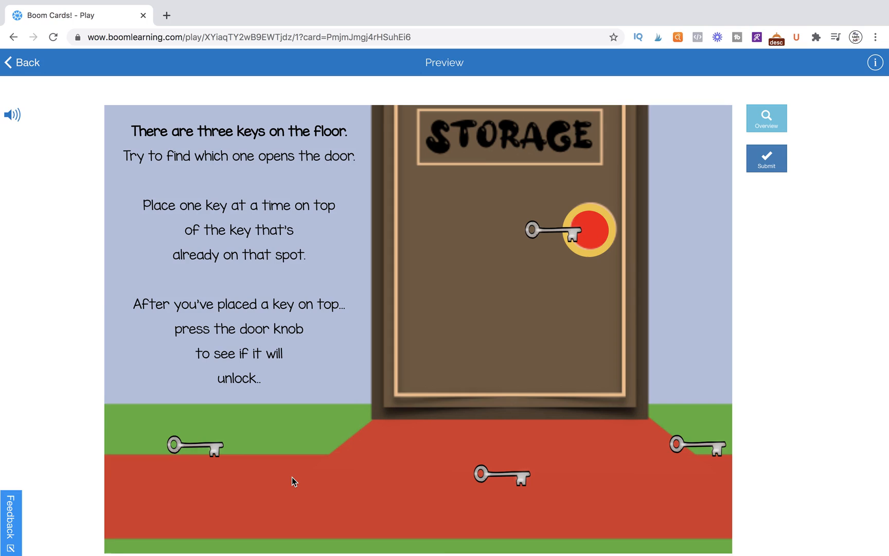
{"action": "mouse_move", "coordinate": [621, 362]}
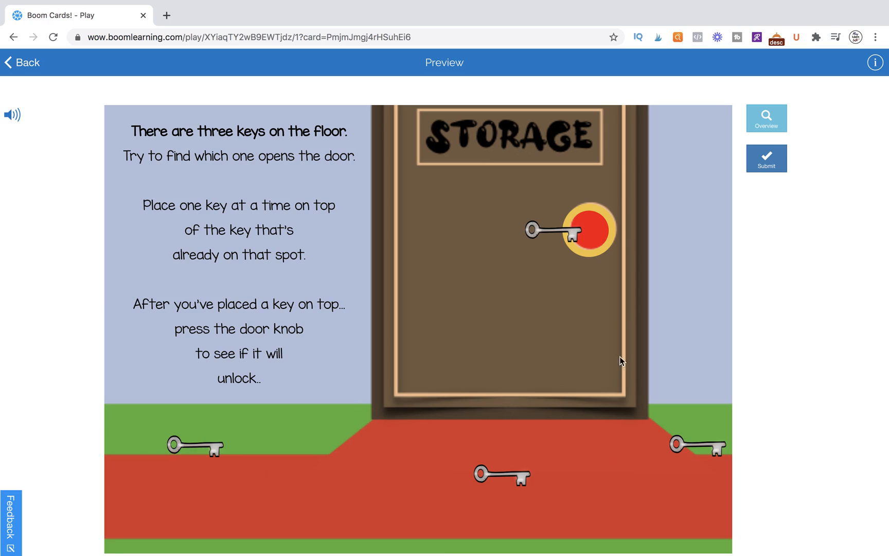
{"action": "mouse_move", "coordinate": [460, 364]}
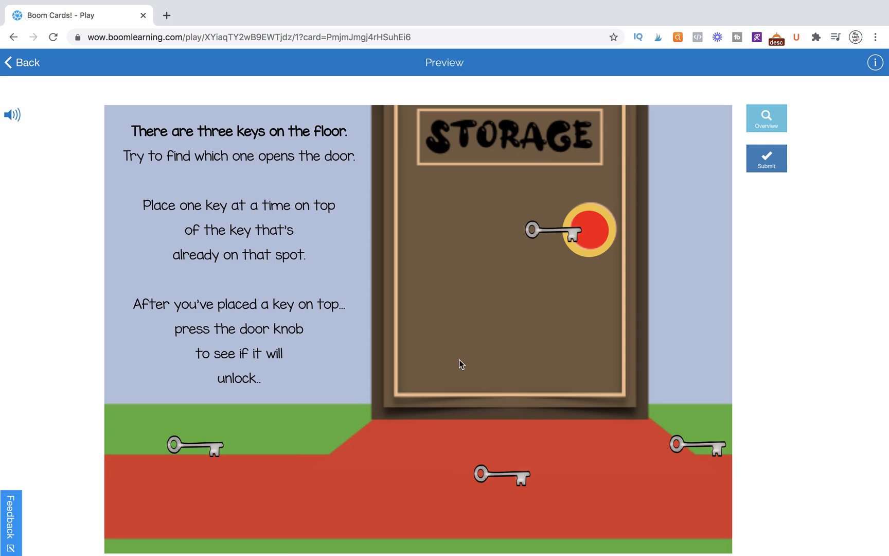
{"action": "mouse_move", "coordinate": [465, 366]}
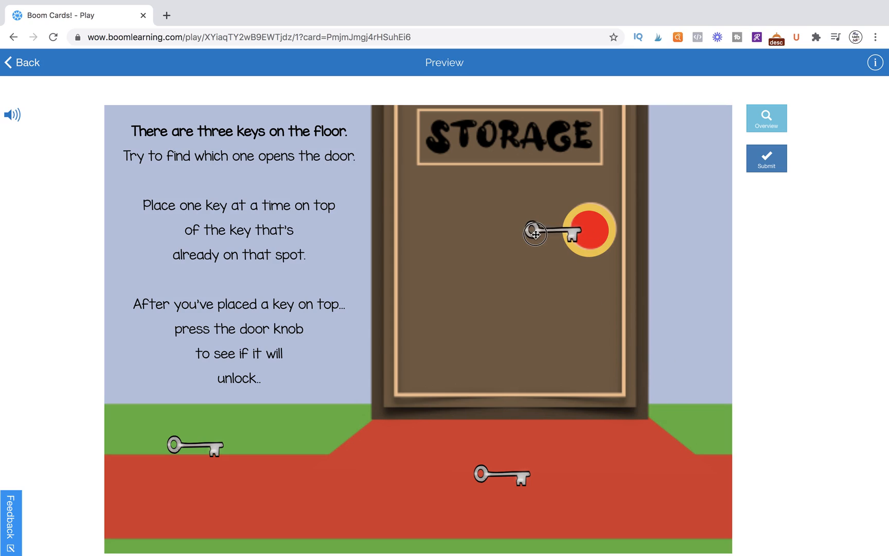
{"action": "mouse_move", "coordinate": [536, 236]}
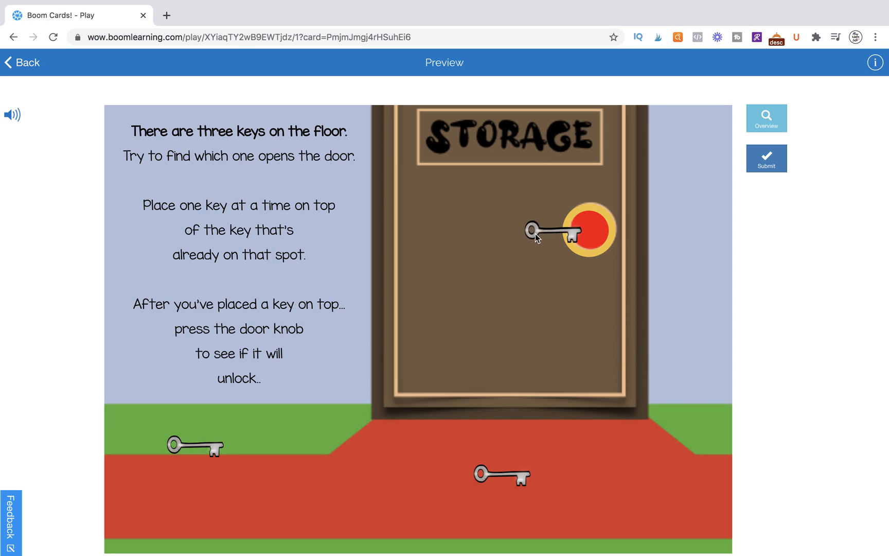
{"action": "mouse_move", "coordinate": [595, 234]}
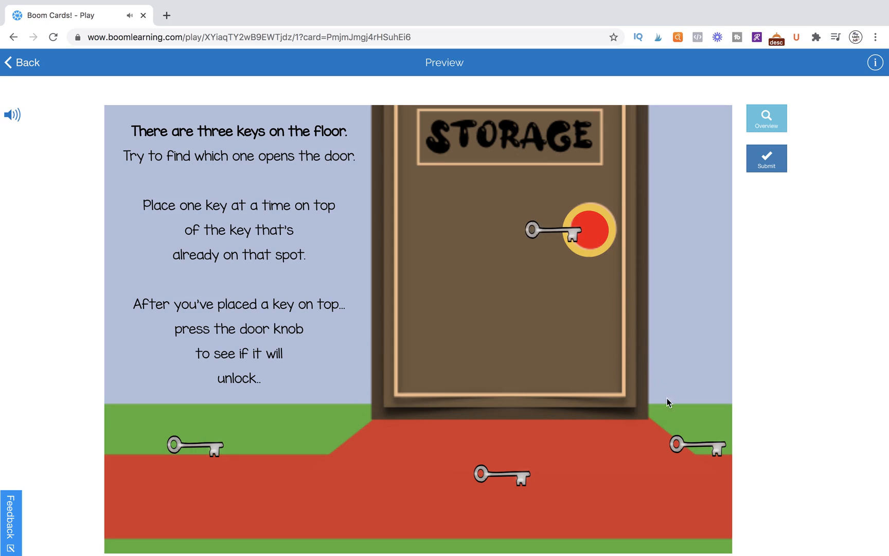
{"action": "mouse_move", "coordinate": [384, 186]}
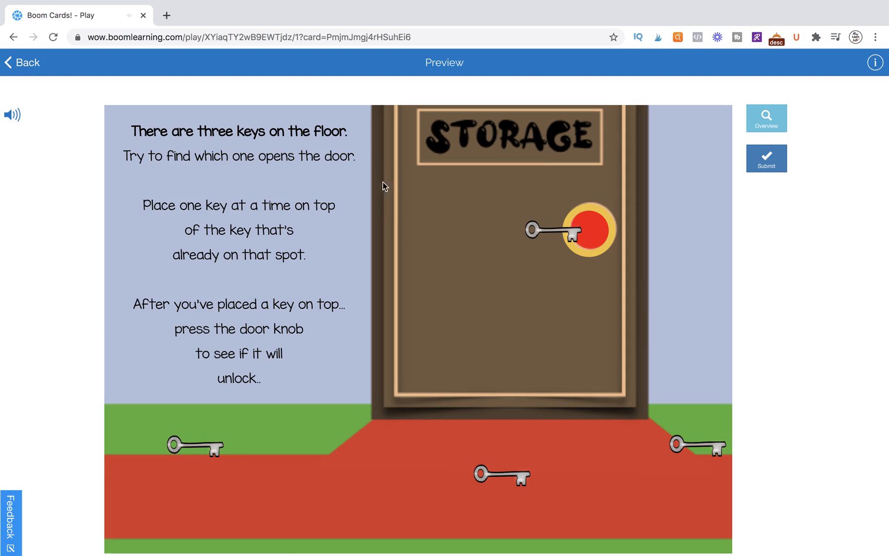
{"action": "mouse_move", "coordinate": [560, 356]}
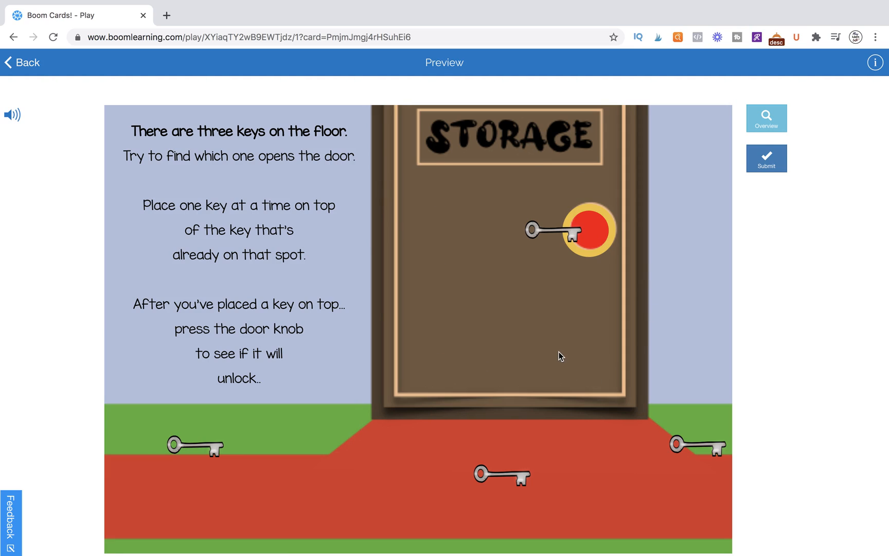
{"action": "mouse_move", "coordinate": [12, 115]}
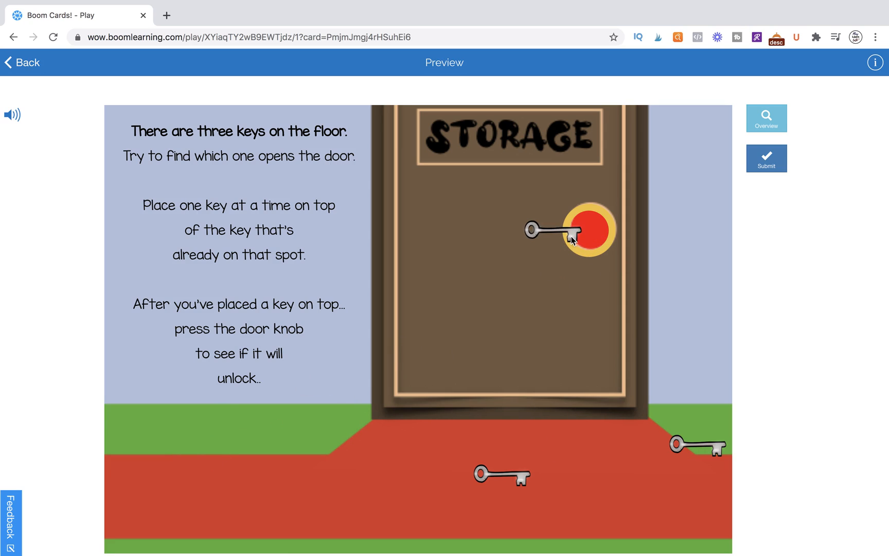
{"action": "mouse_move", "coordinate": [558, 250]}
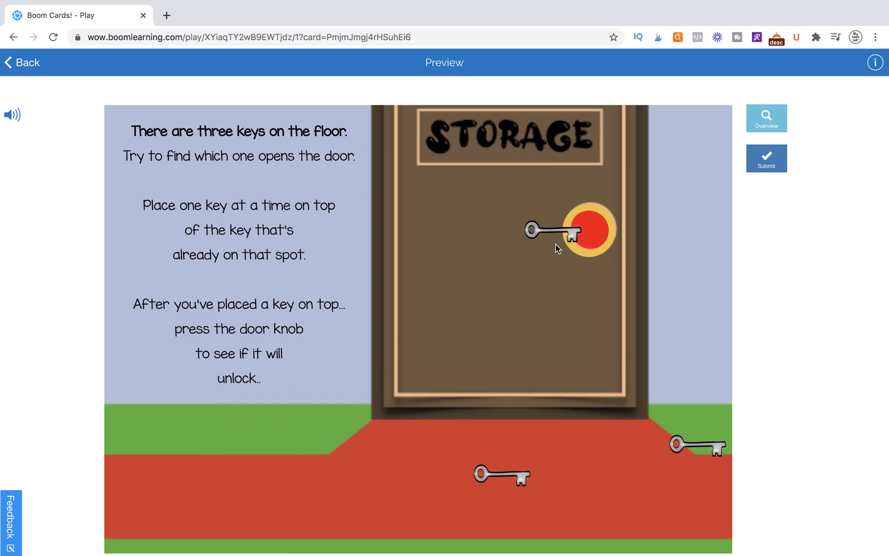
{"action": "mouse_move", "coordinate": [584, 233]}
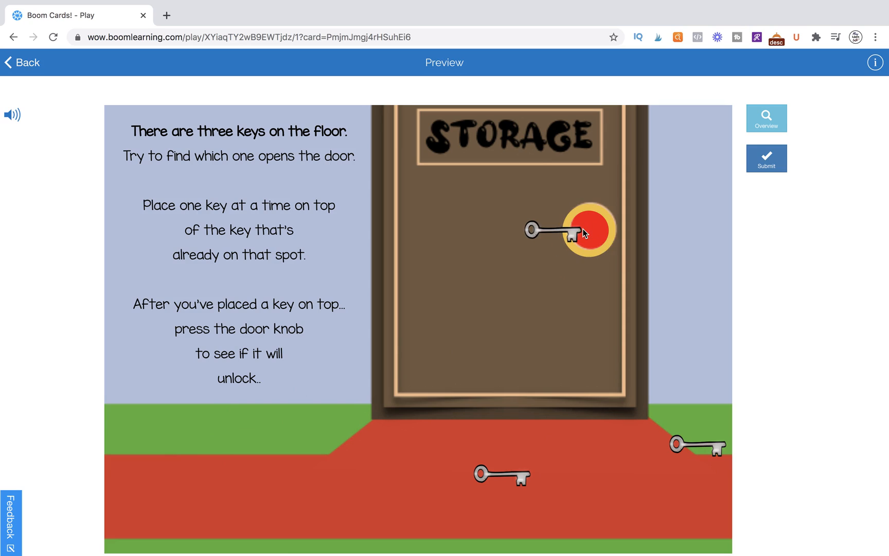
Press the red door knob with the left key placed, getting the Correct! notice and End of Preview dialog
{"action": "left_click", "coordinate": [766, 158]}
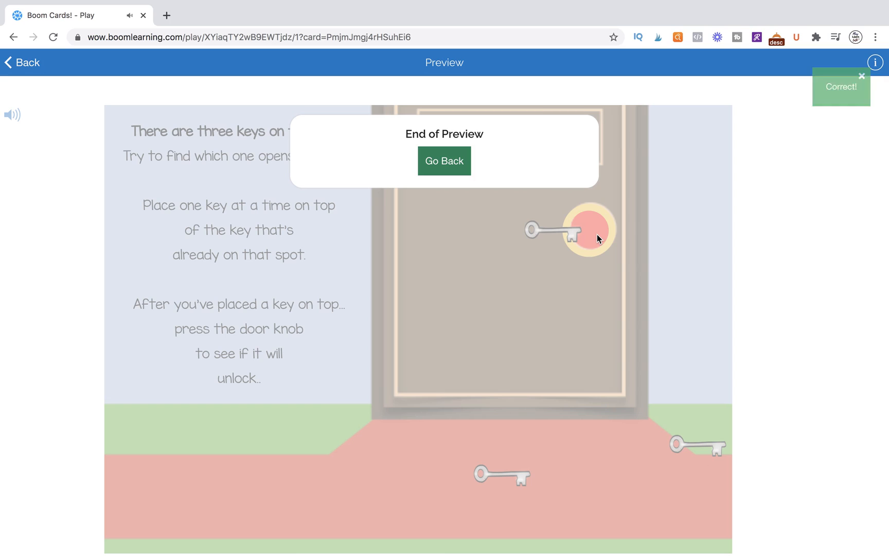
{"action": "left_click", "coordinate": [861, 76]}
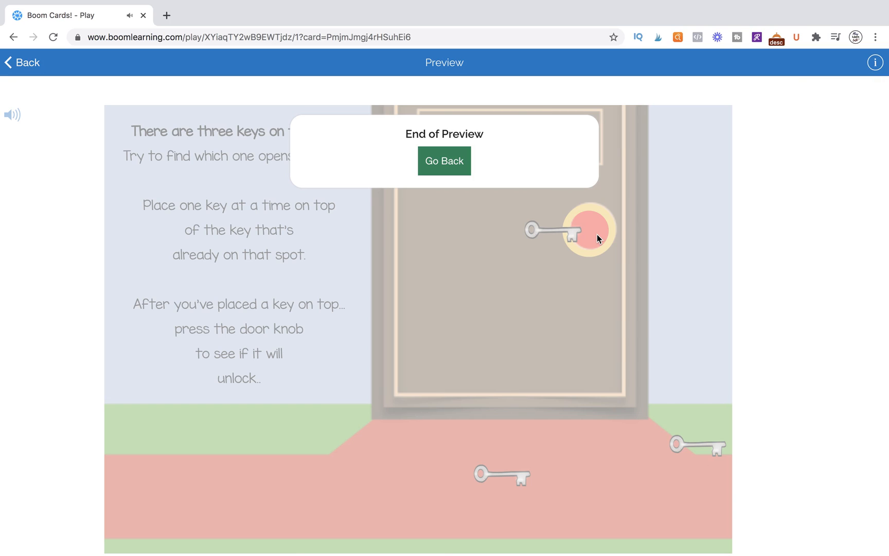